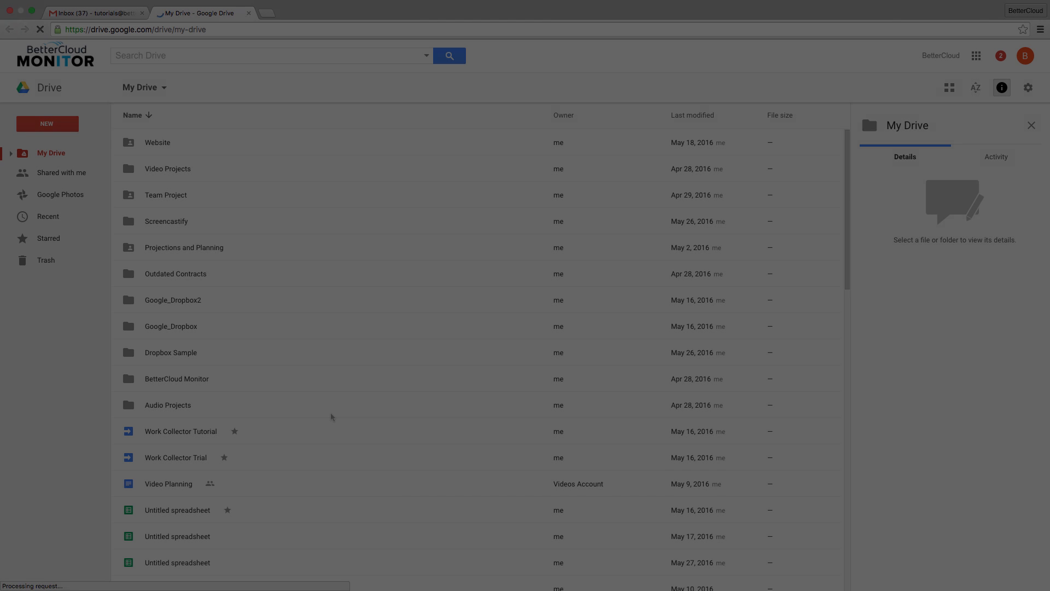
Scroll down the My Drive list to reach the Test Map file
scroll("down", 3)
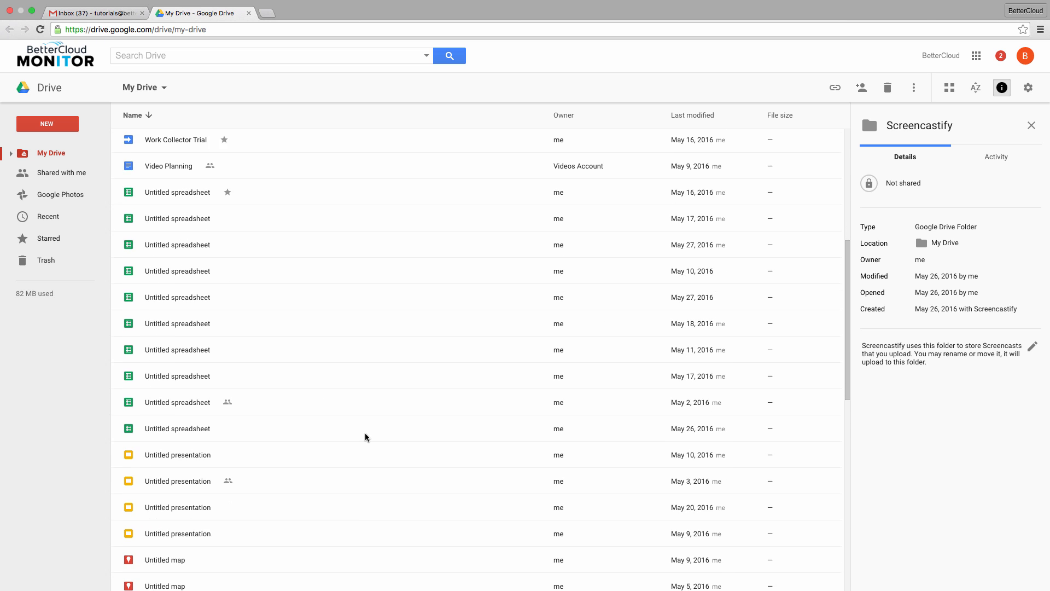
scroll("down", 3)
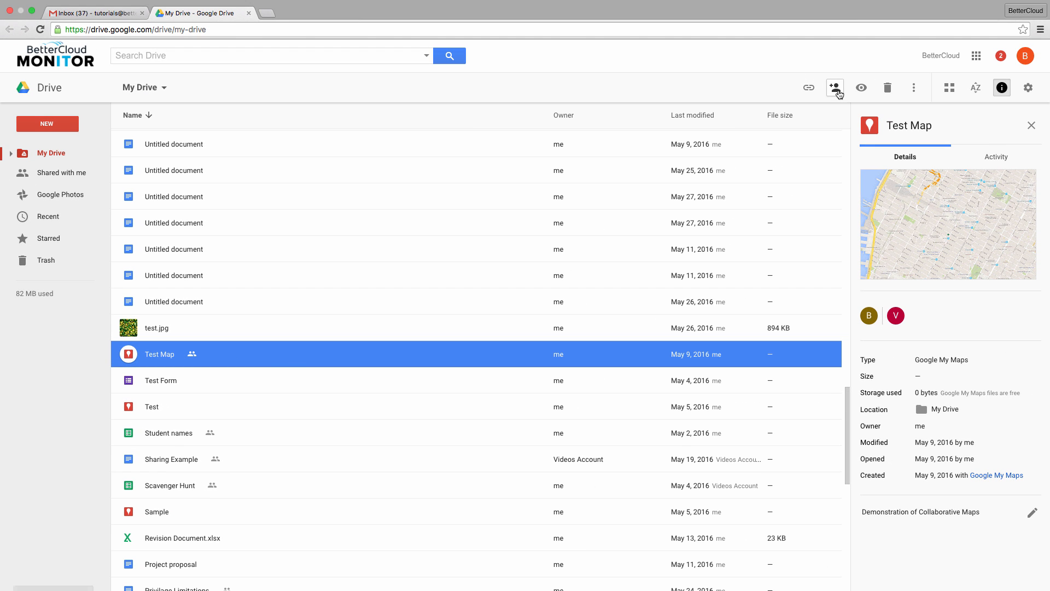
left_click(835, 87)
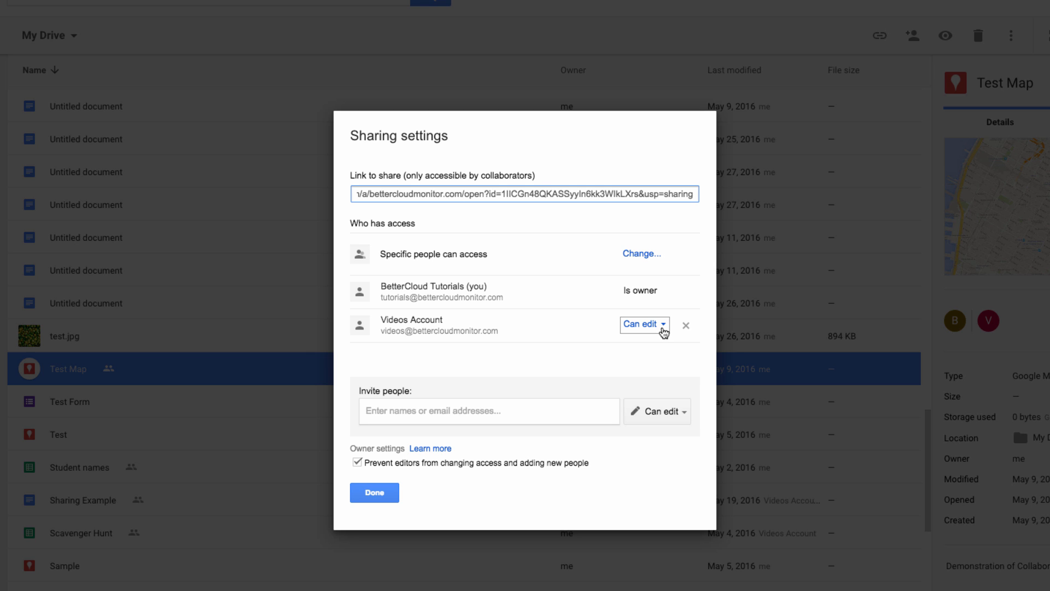
mouse_move(663, 330)
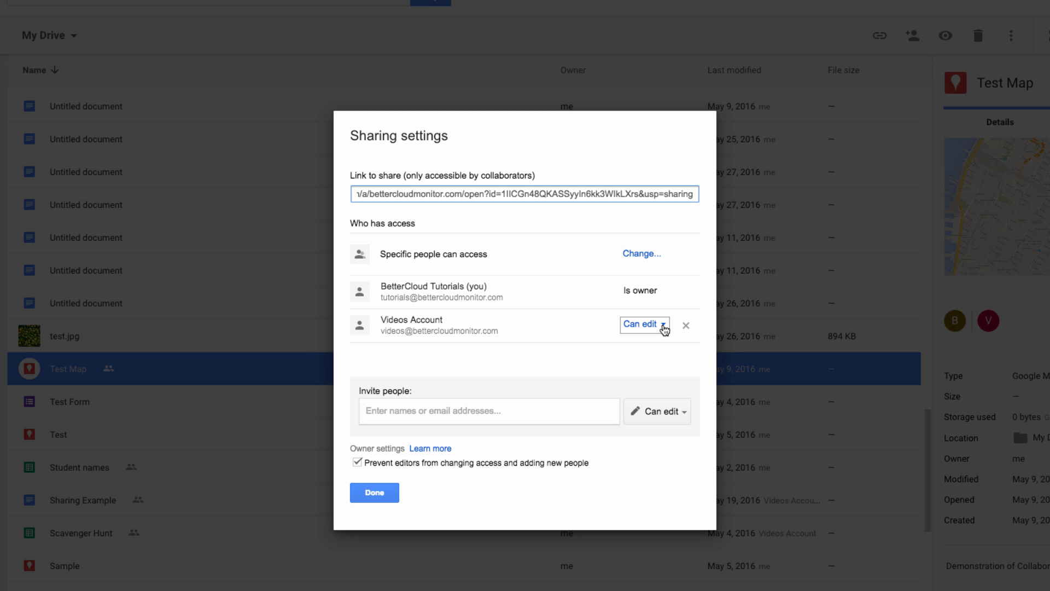
left_click(642, 324)
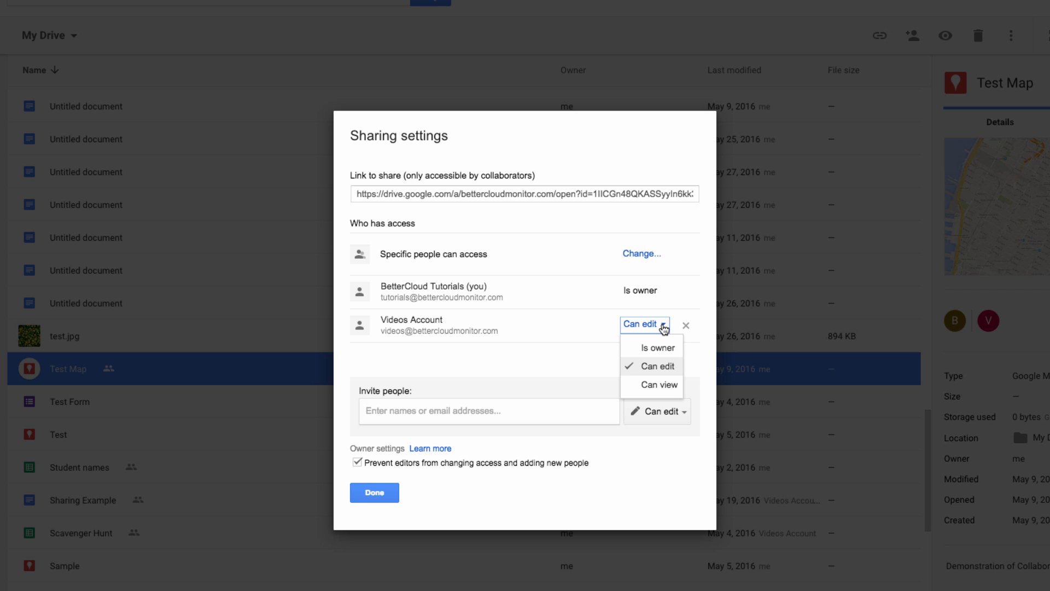
left_click(659, 347)
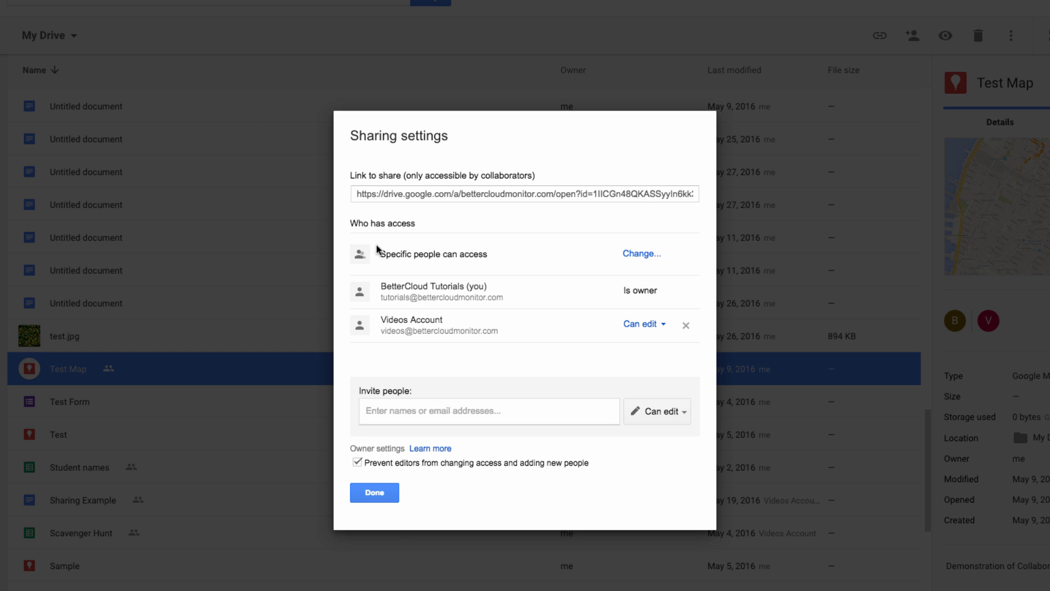
left_click(375, 492)
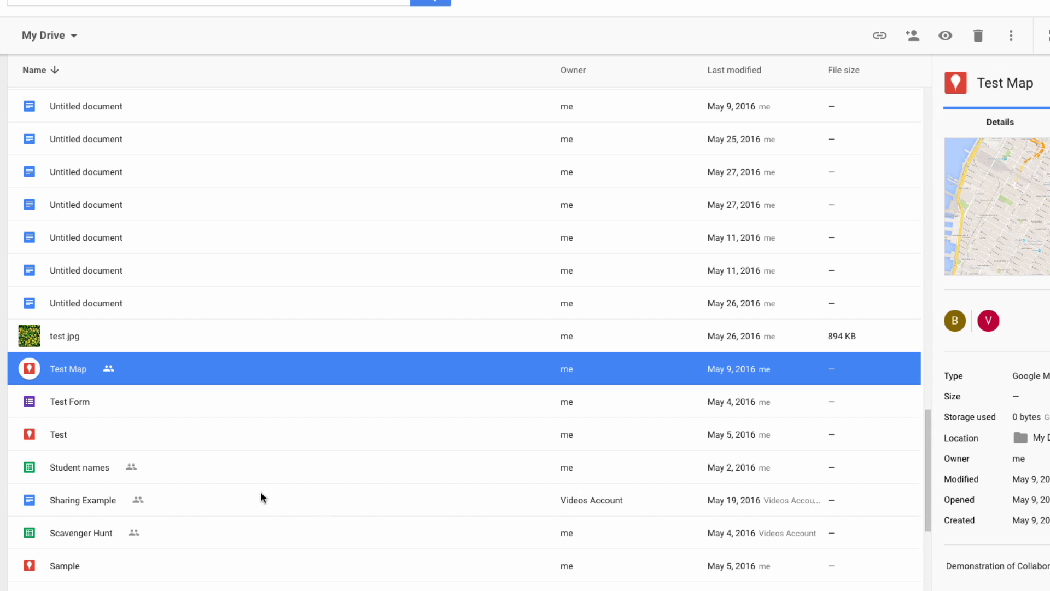
right_click(80, 362)
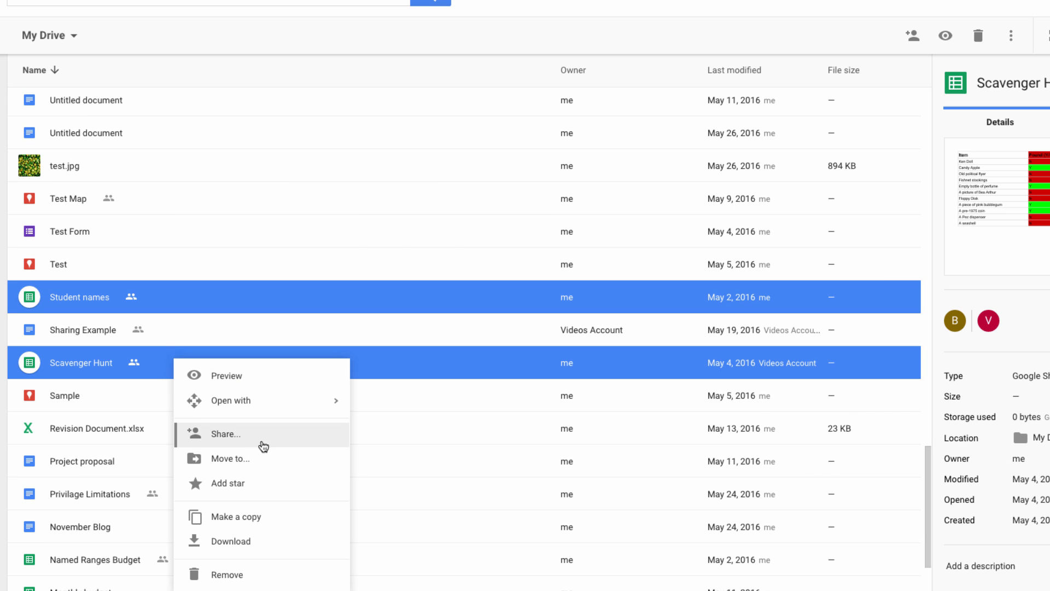
left_click(225, 433)
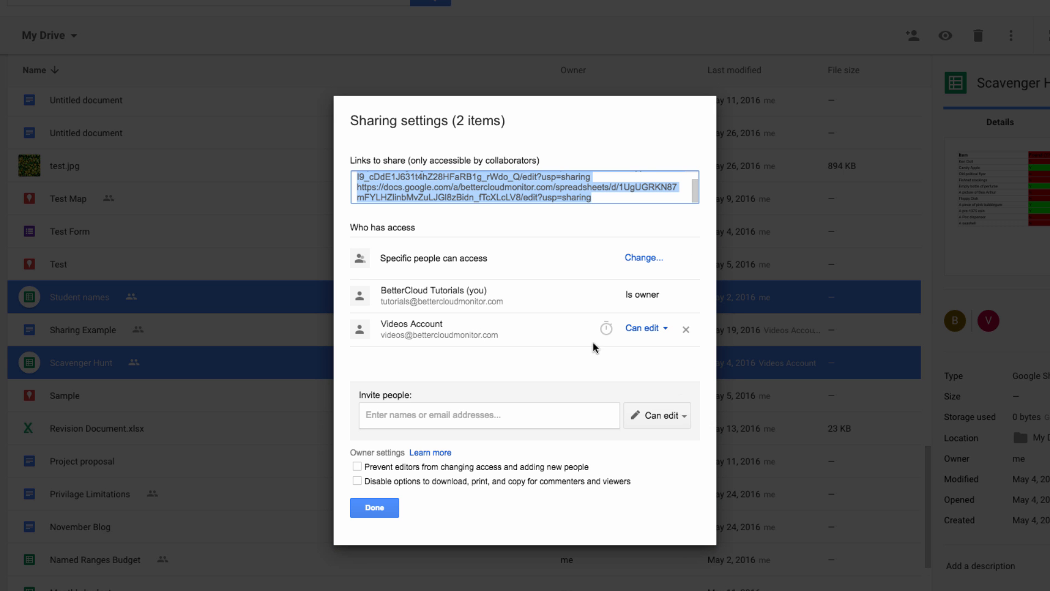
left_click(644, 328)
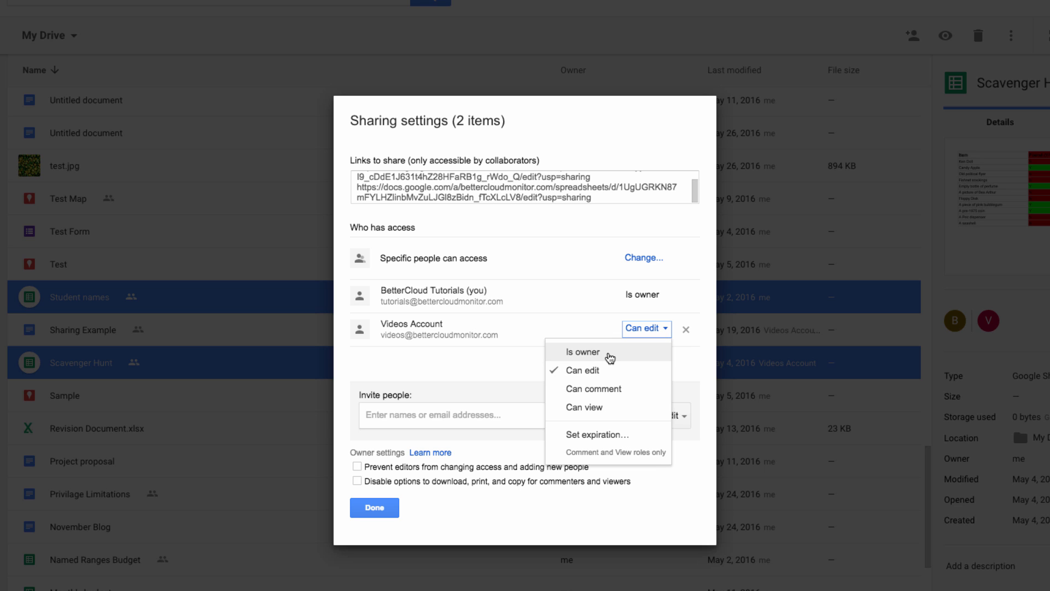
left_click(583, 351)
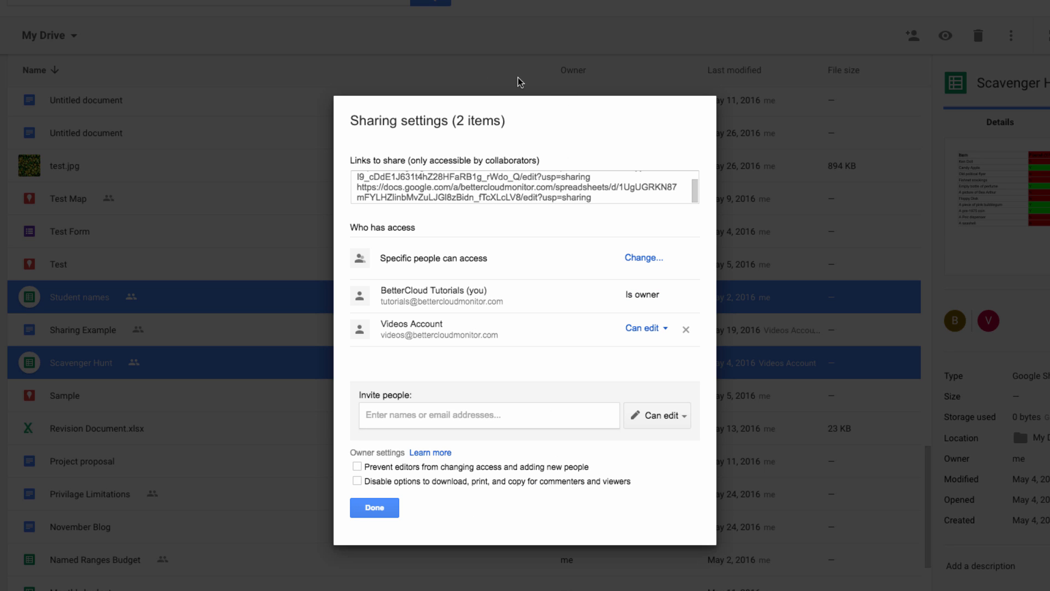
left_click(374, 507)
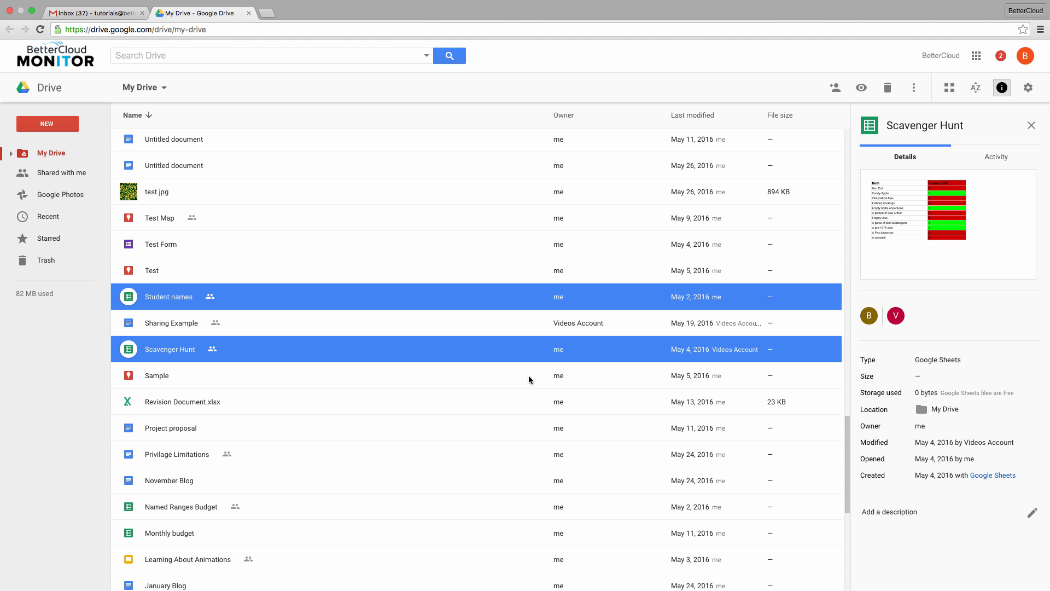
Go from the apps launcher to the Admin console's Google Apps > Drive settings
left_click(976, 56)
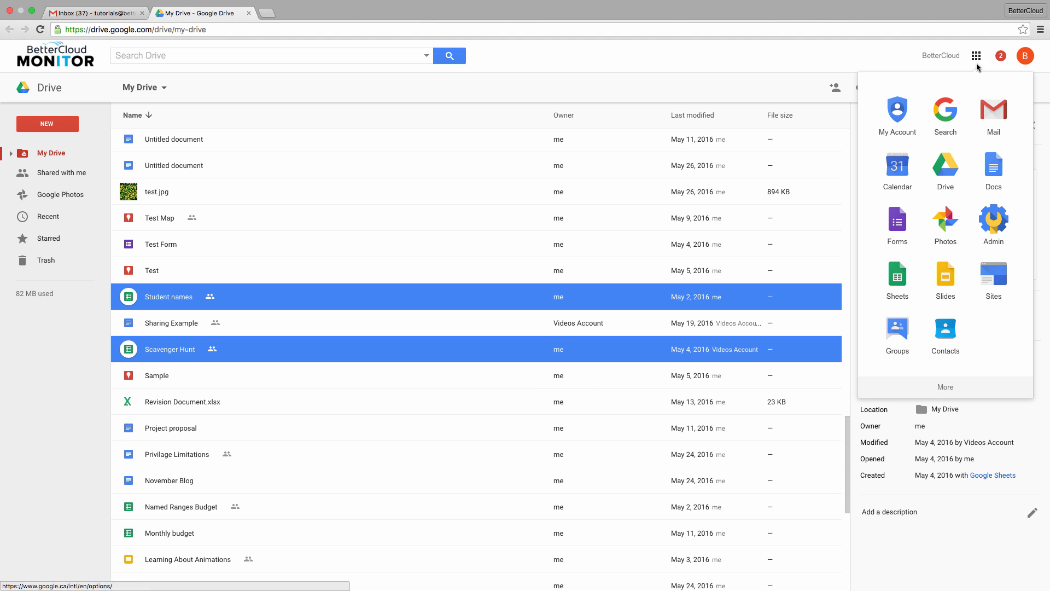
left_click(993, 221)
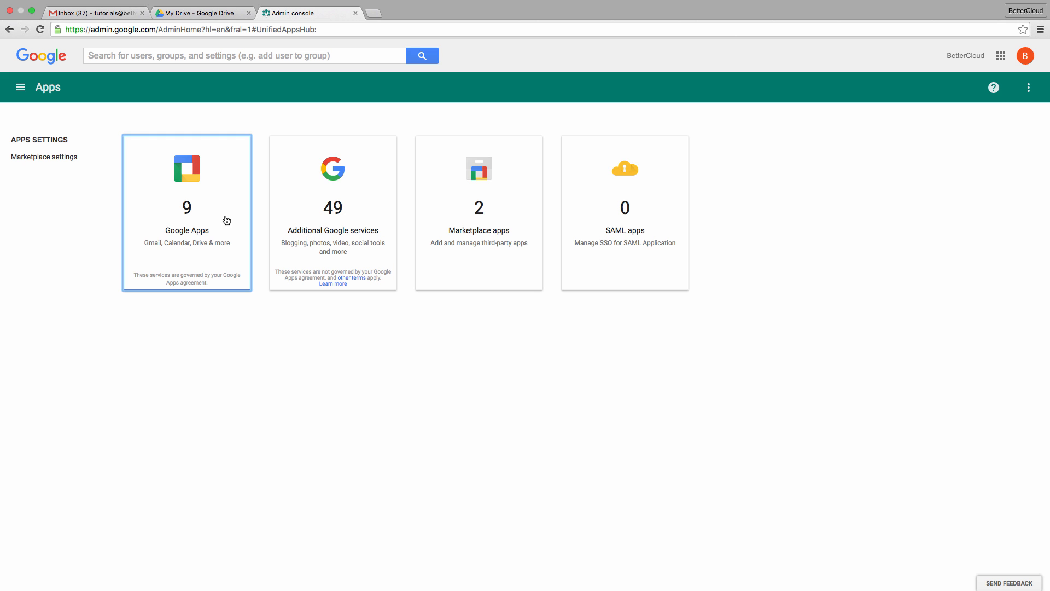
left_click(186, 214)
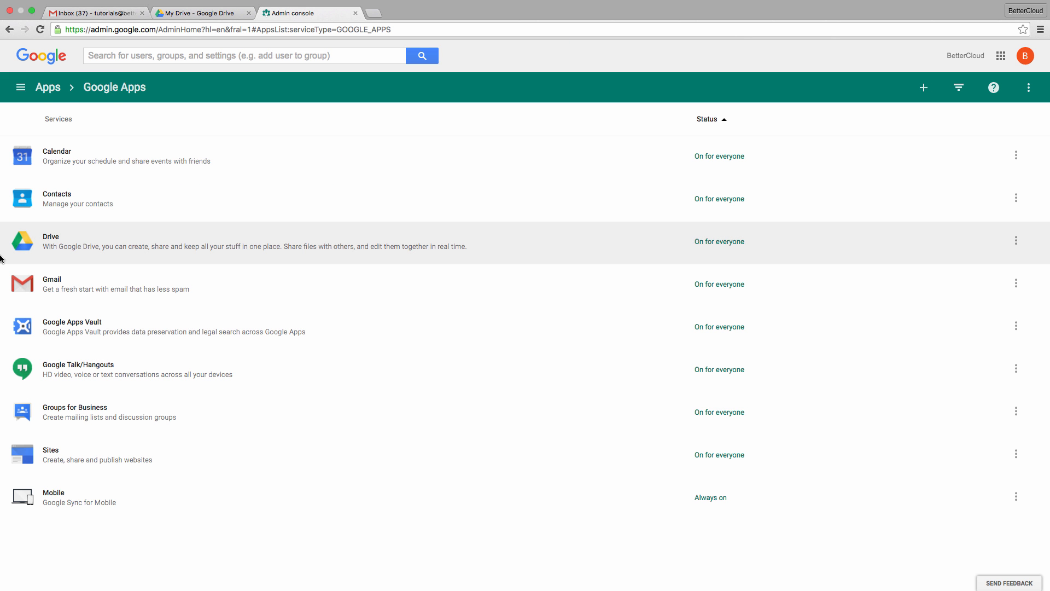
left_click(50, 236)
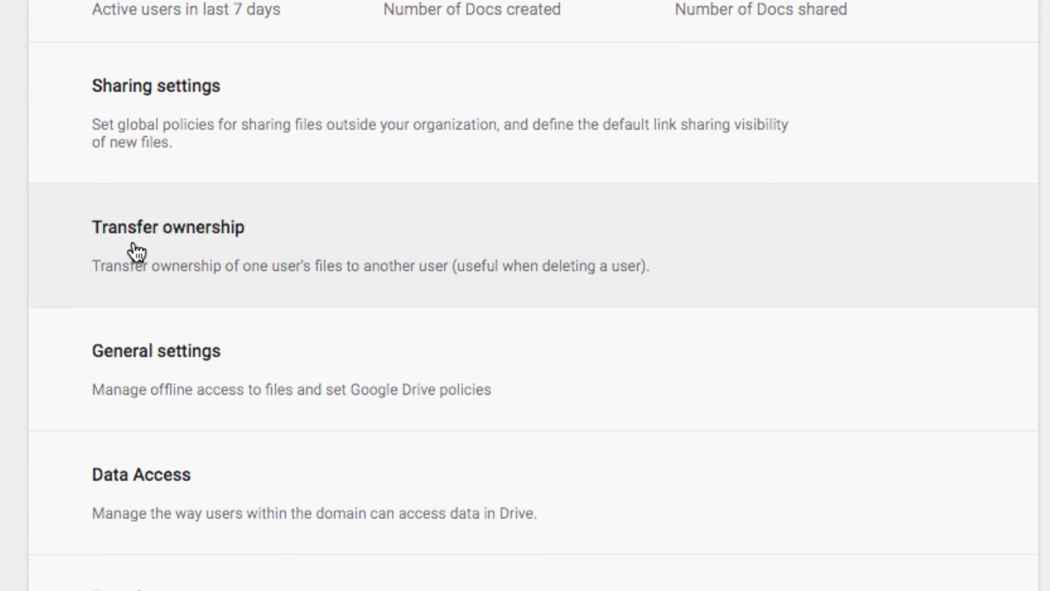
Expand Transfer ownership, inspect its empty From field, then switch to the BetterCloud tab
left_click(168, 226)
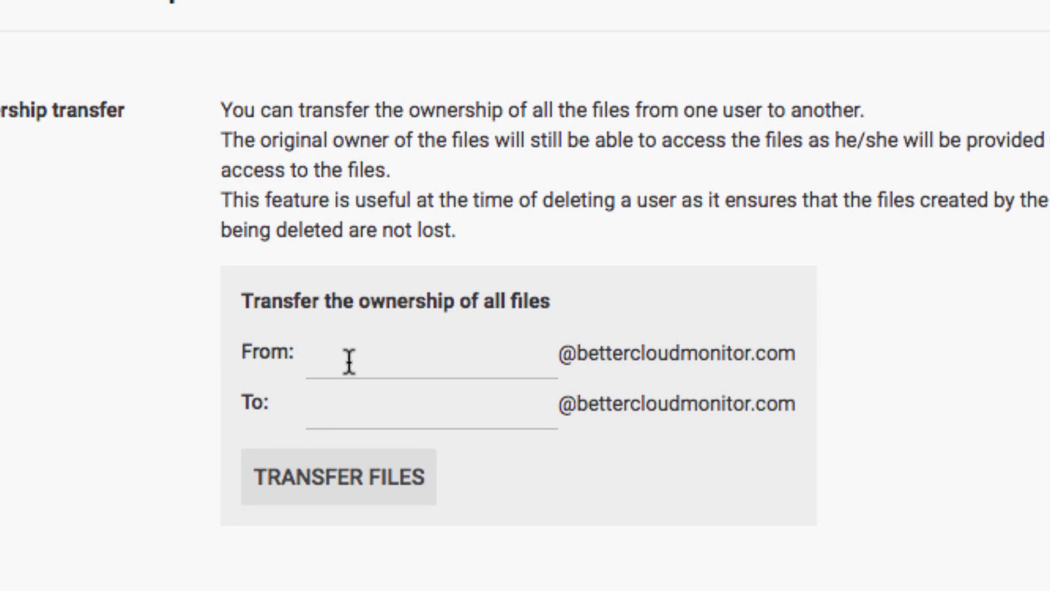
left_click(428, 353)
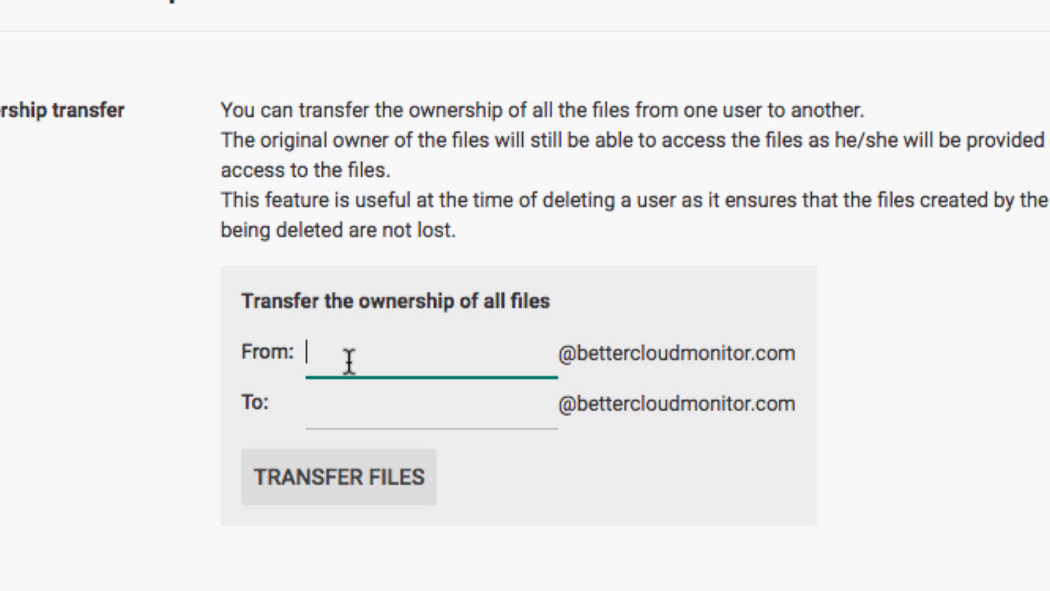
left_click(432, 404)
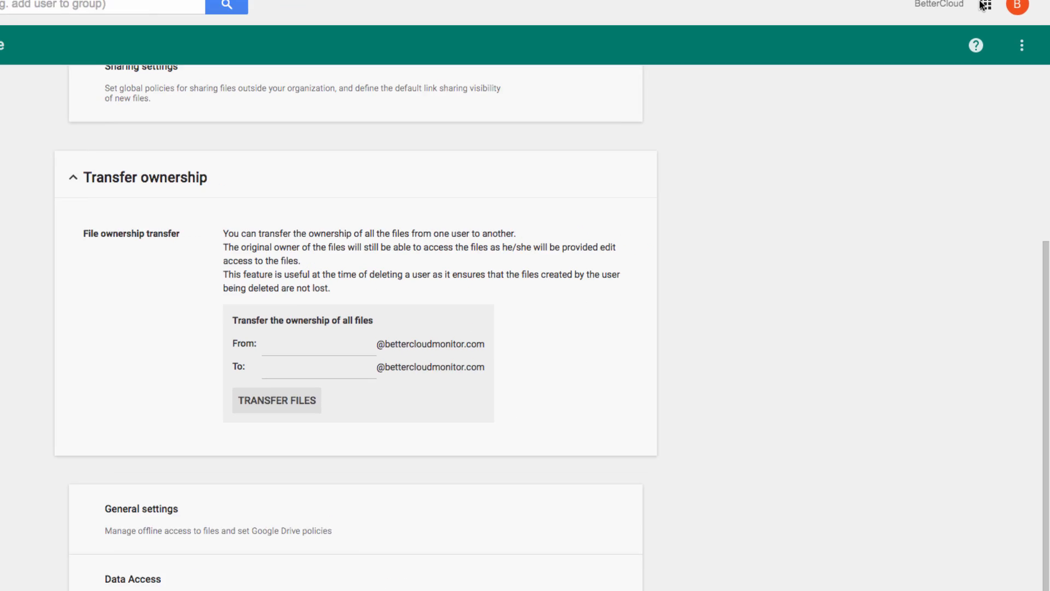
left_click(984, 4)
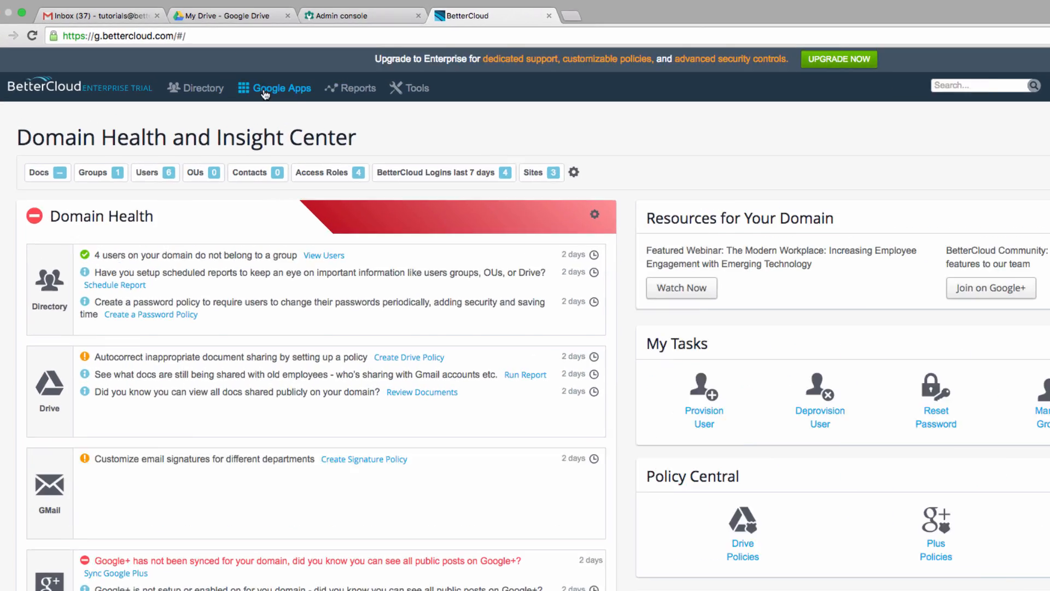
Go to the Drive Audit report under BetterCloud's Google Apps features
left_click(281, 87)
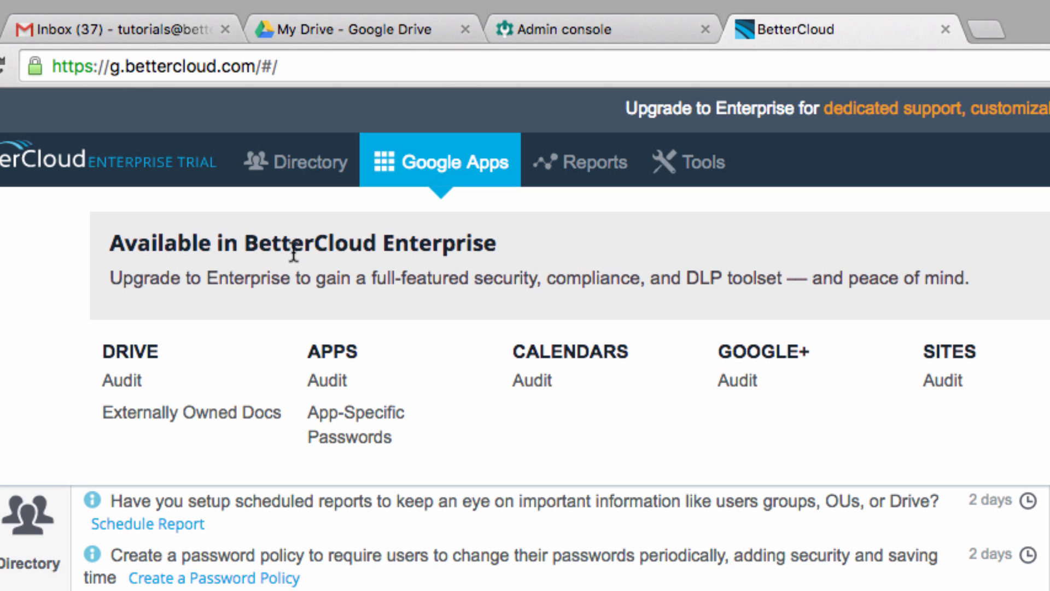
left_click(120, 380)
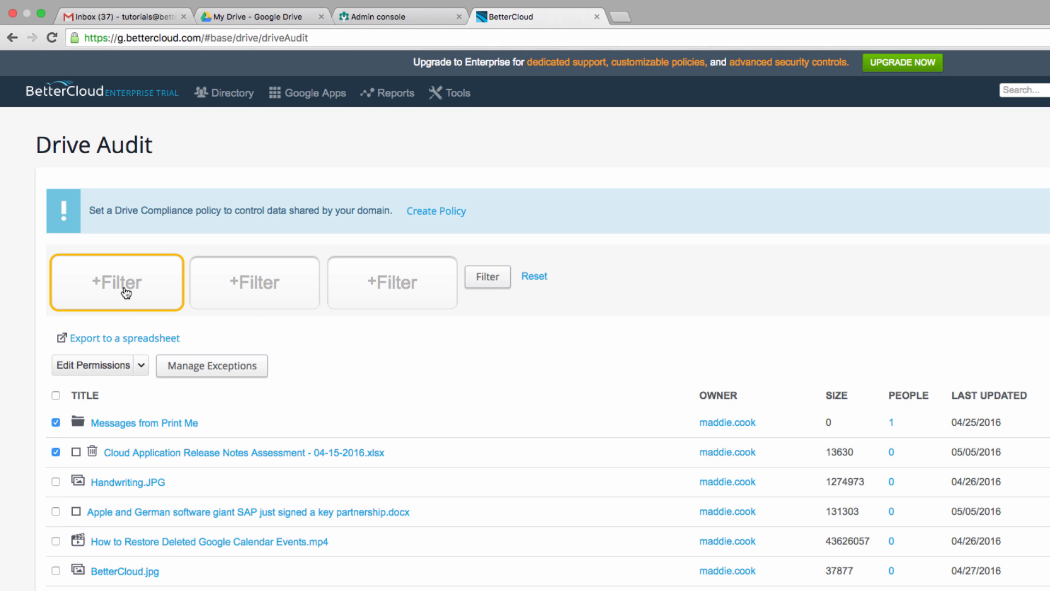
mouse_move(34, 298)
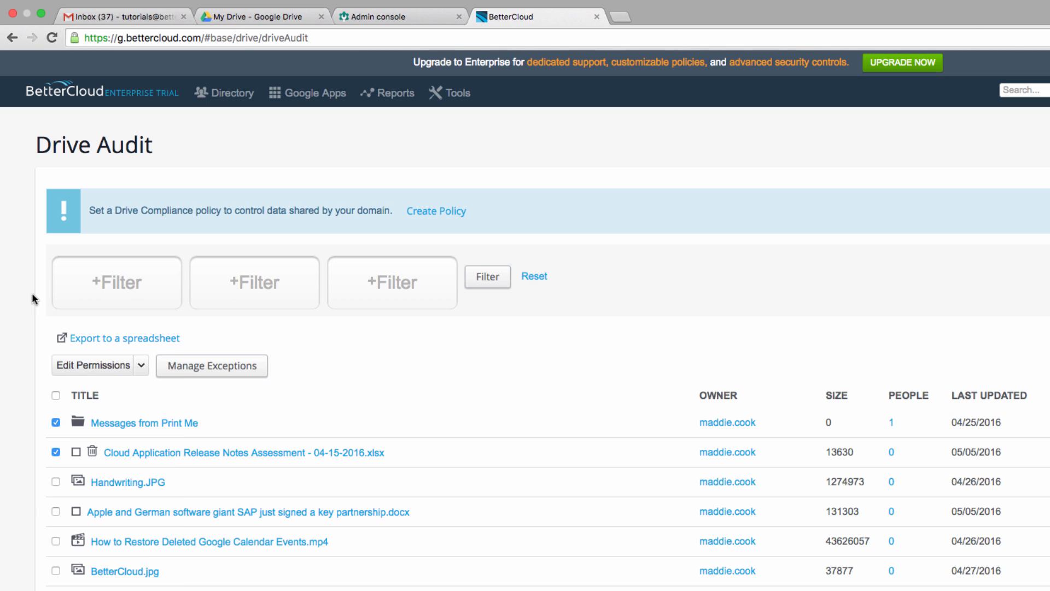
mouse_move(55, 514)
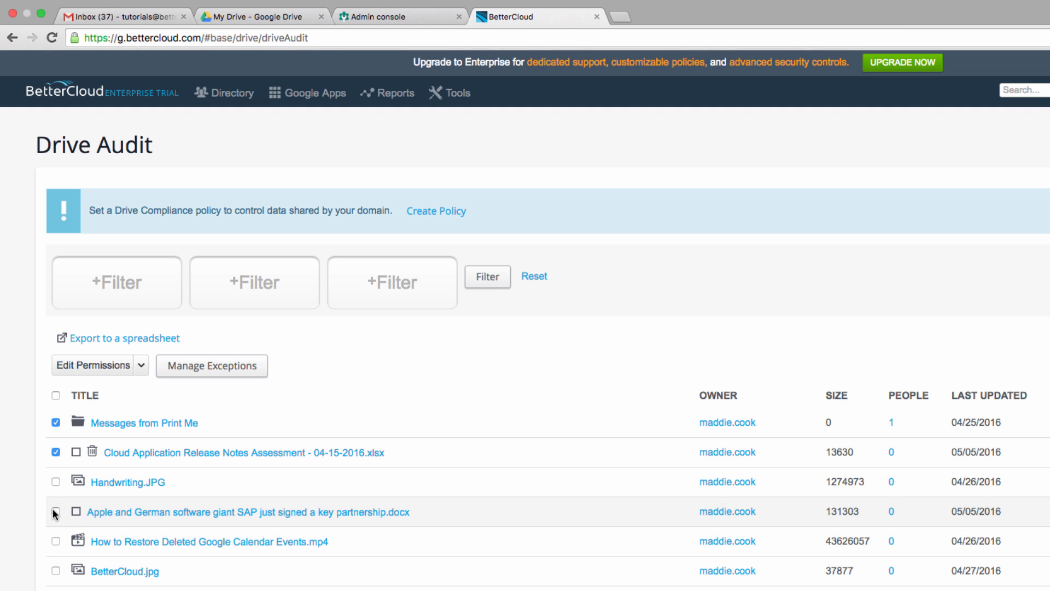
Check the SAP partnership document and Calendar events video, then start Change Owner for the selection
left_click(55, 511)
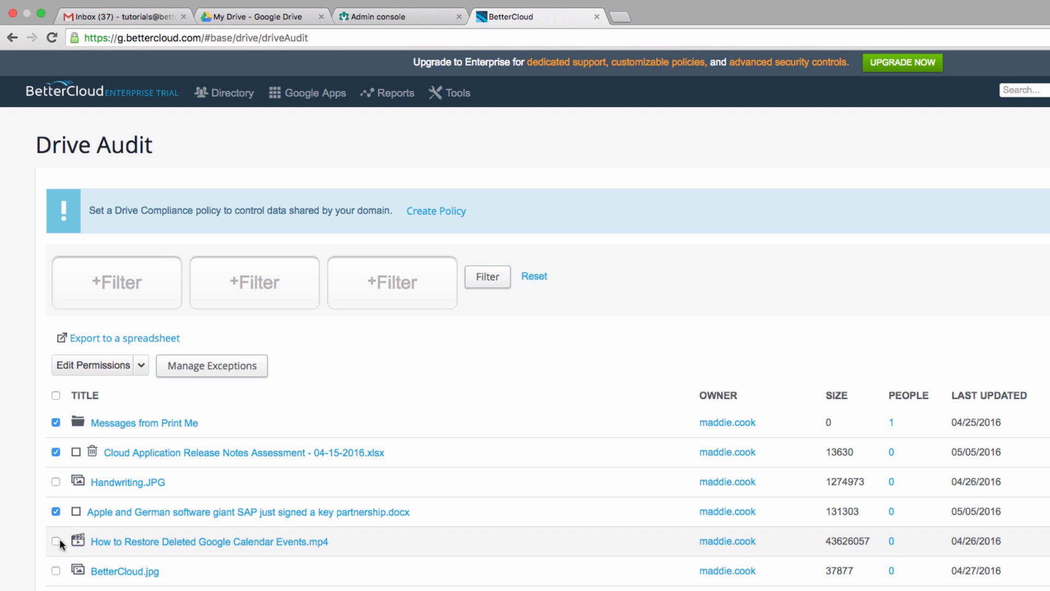
left_click(141, 365)
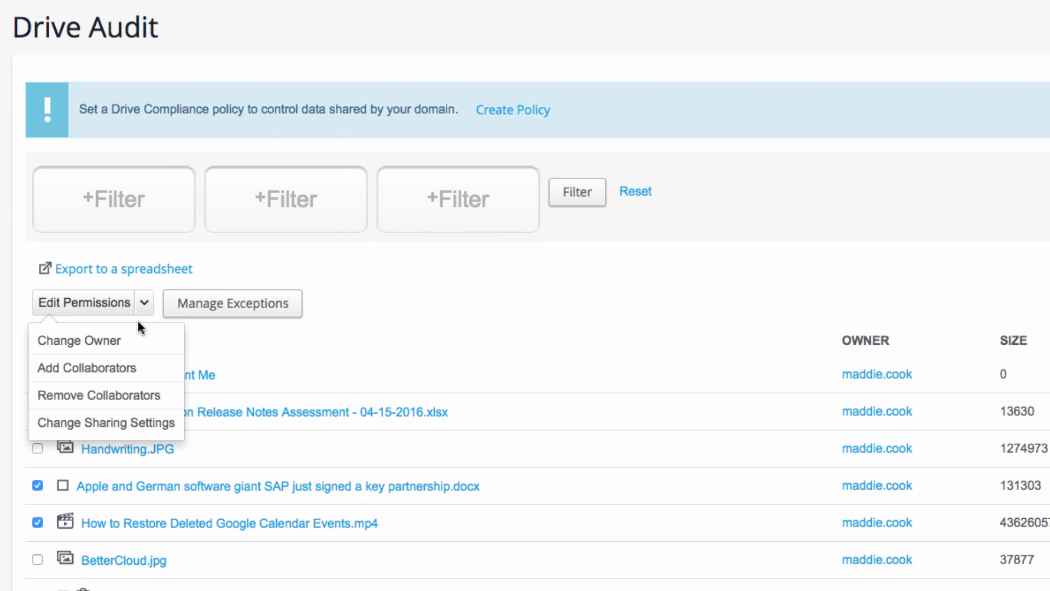
left_click(79, 340)
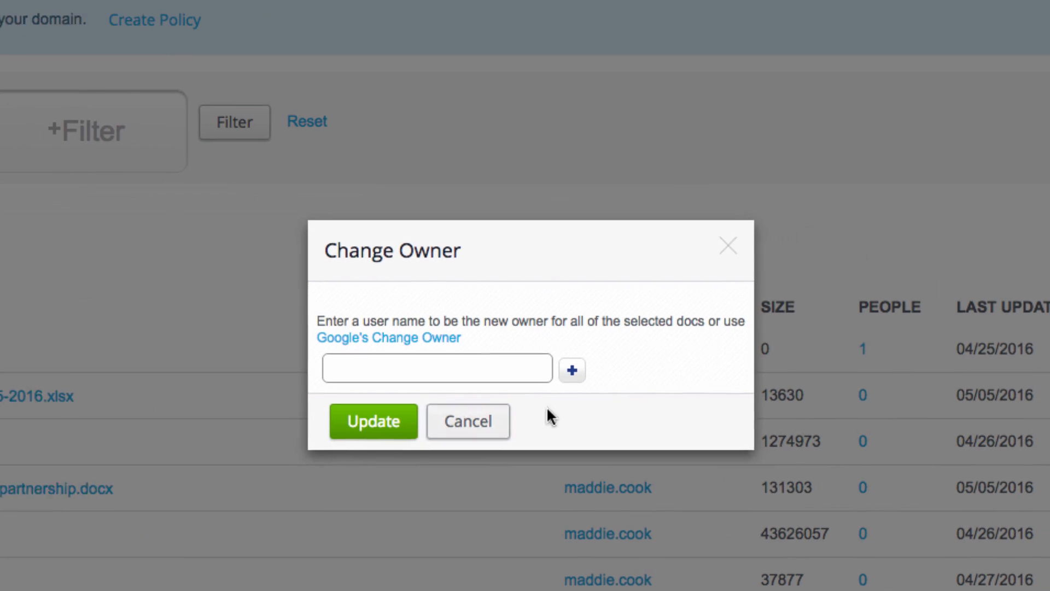
Enter 'videos' to name Videos Account as the new owner
type("v")
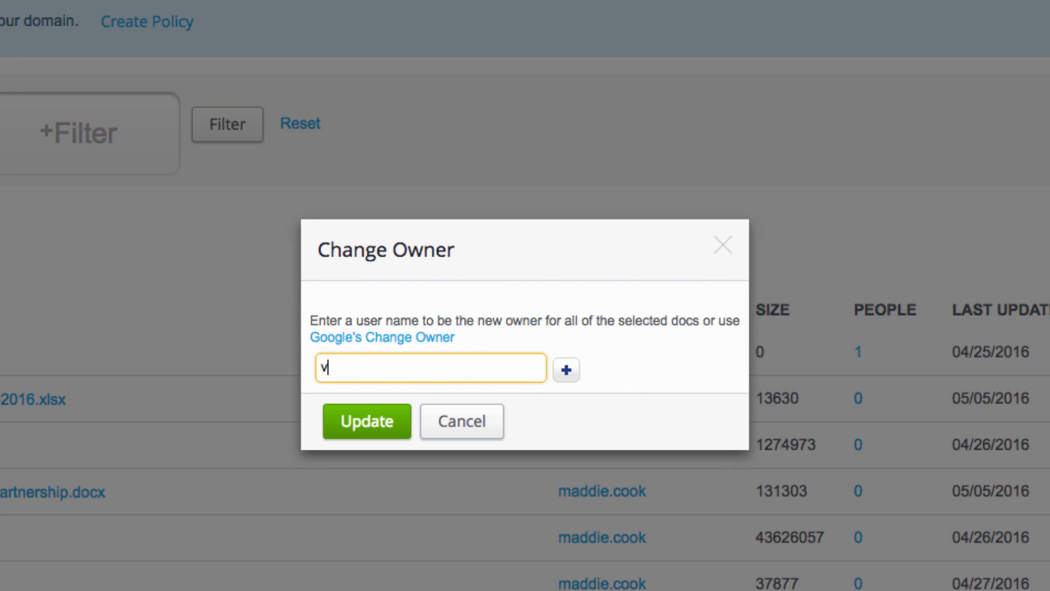
type("ideos Account")
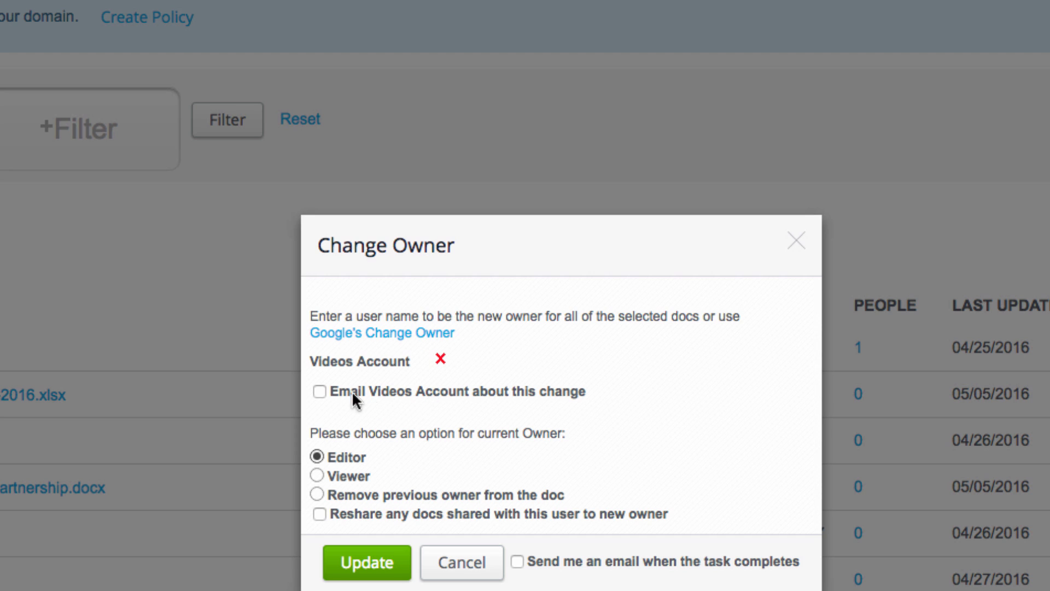
mouse_move(328, 398)
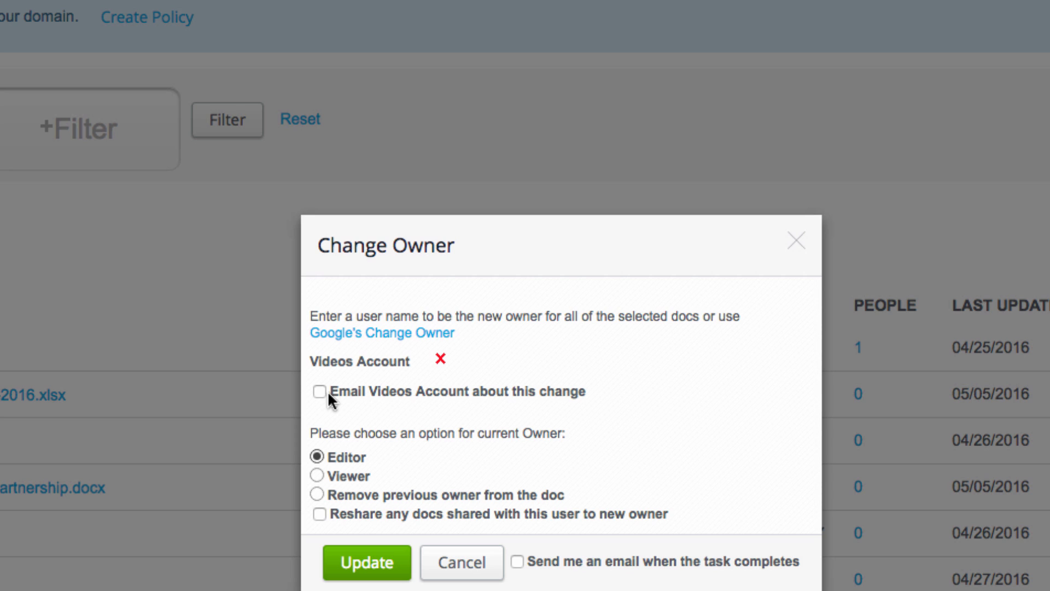
Enable Email about this change and set the previous owner to be removed from the docs
left_click(319, 392)
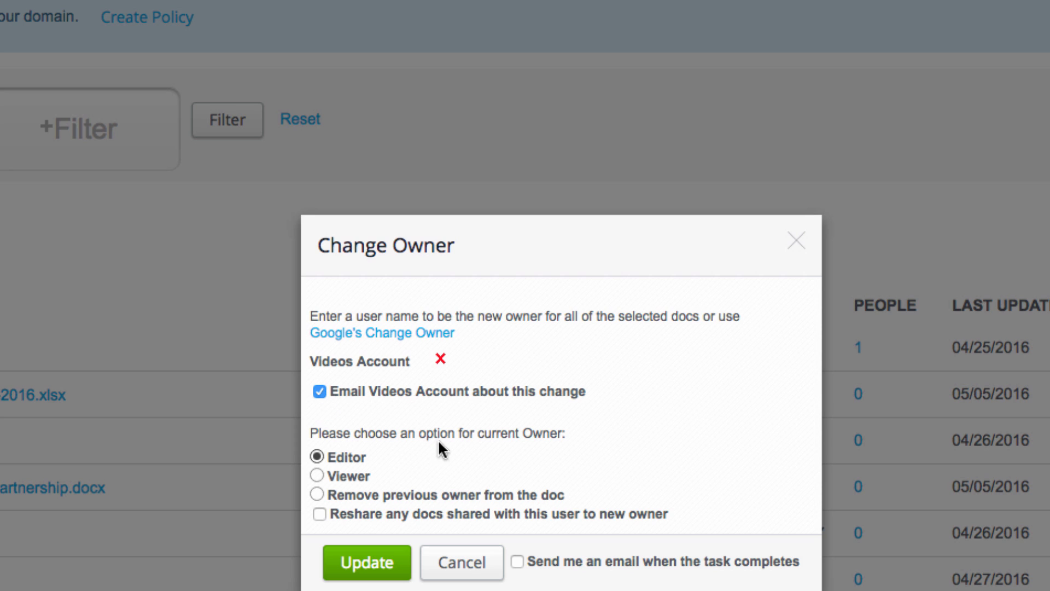
left_click(319, 476)
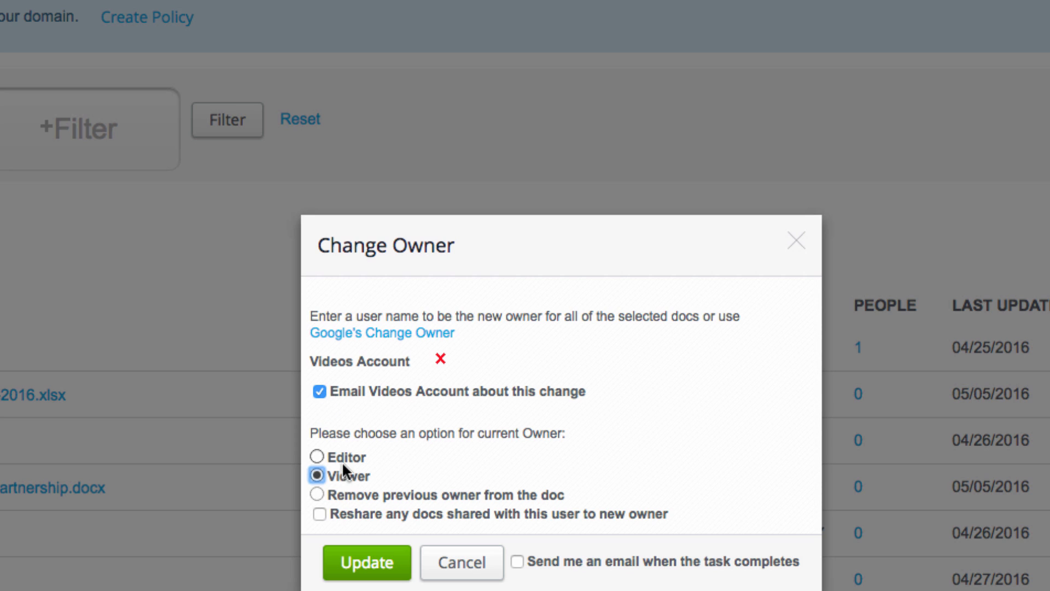
left_click(318, 494)
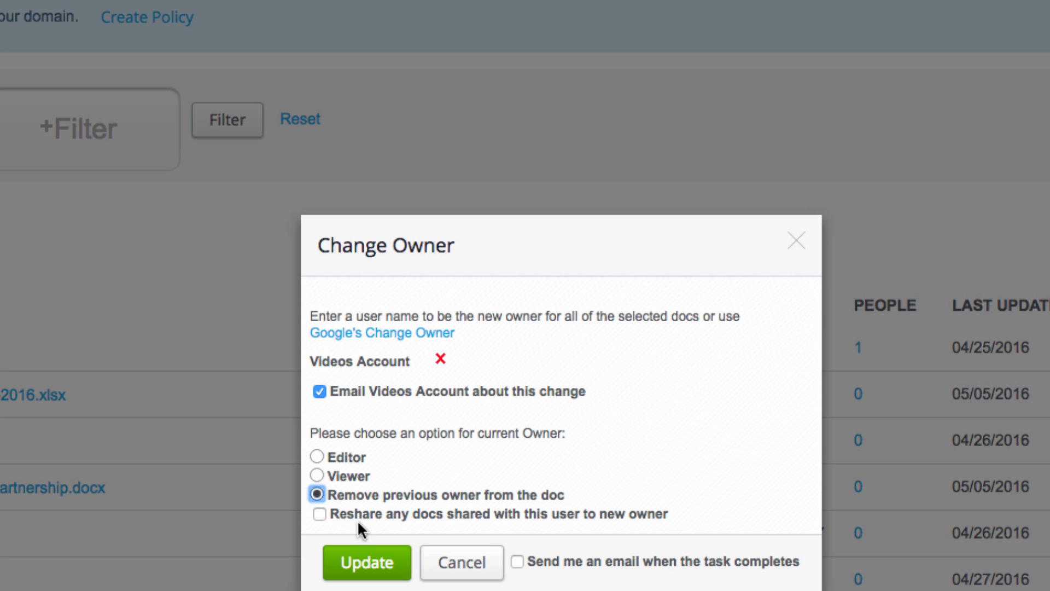